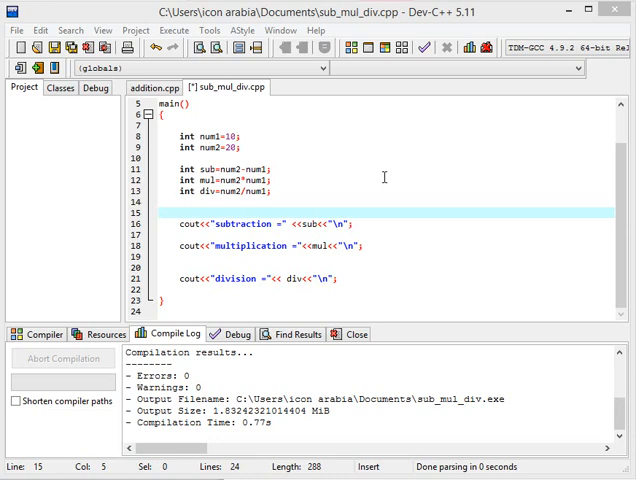
mouse_move(362, 187)
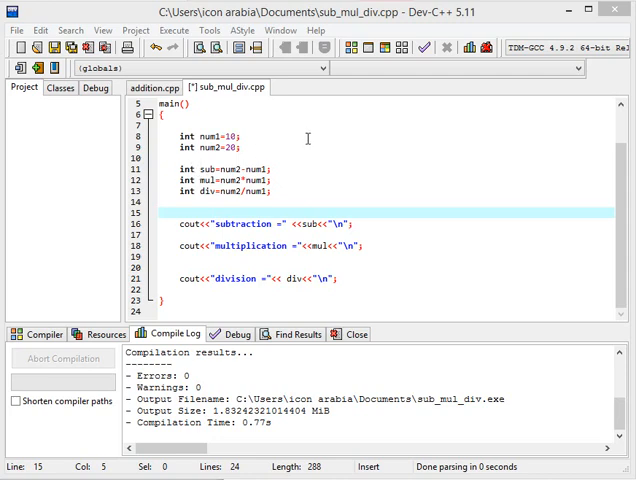
mouse_move(284, 206)
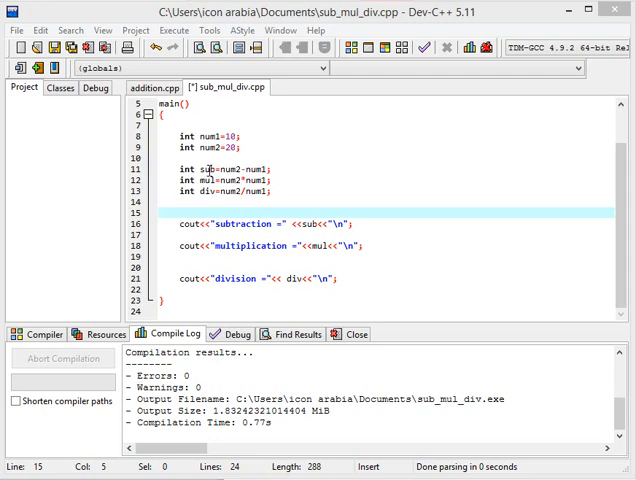
mouse_move(596, 33)
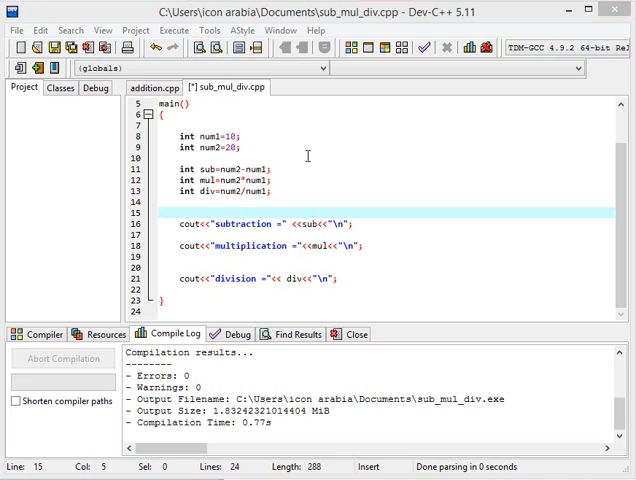
mouse_move(256, 191)
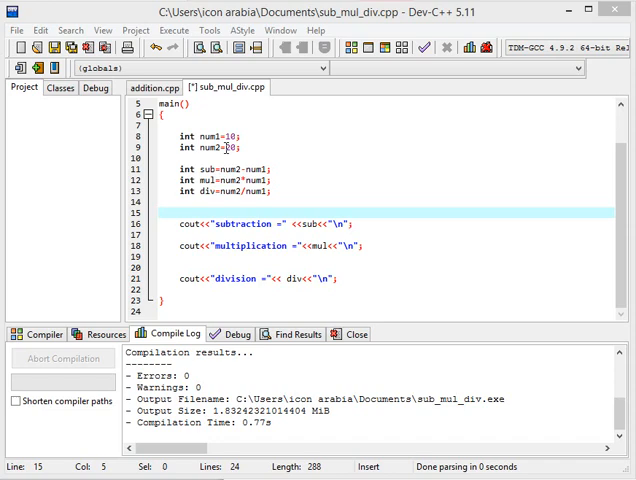
mouse_move(207, 148)
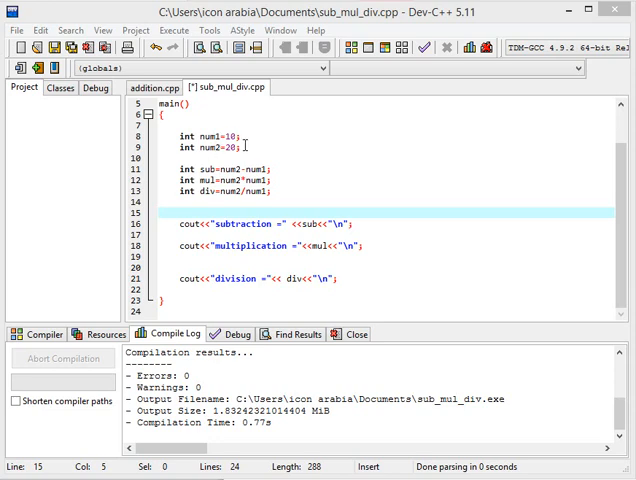
mouse_move(273, 141)
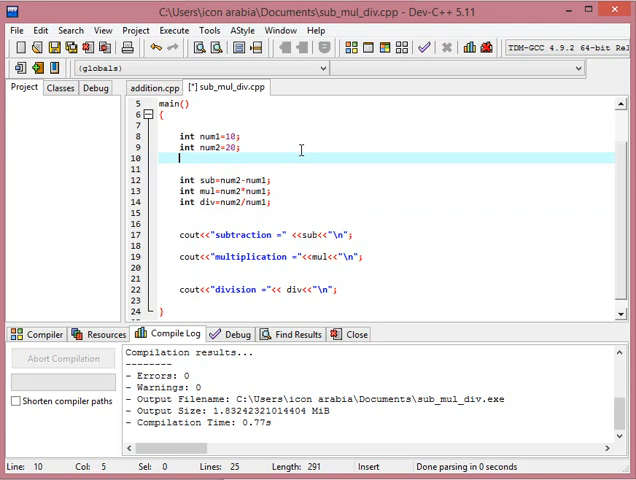
Type a trial num1=num1+num2; statement, then delete it to restore the original code
text(int)
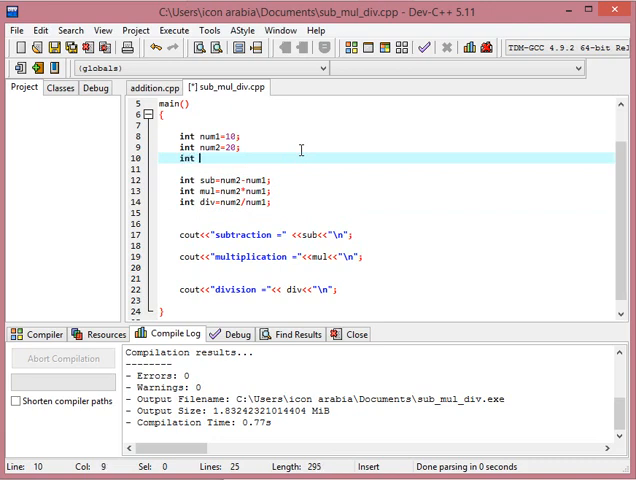
text(num3)
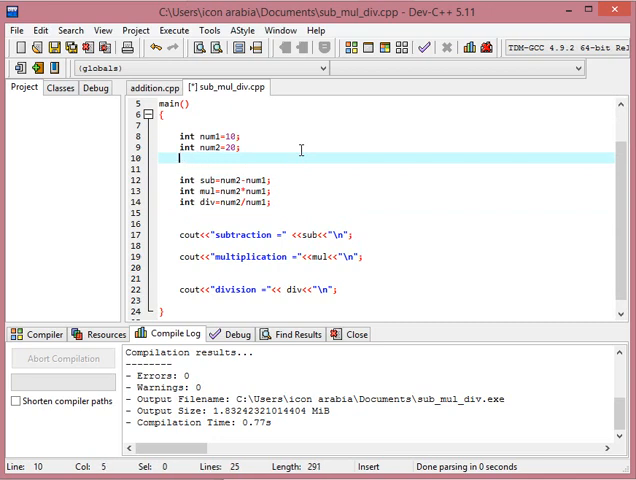
text(num1)
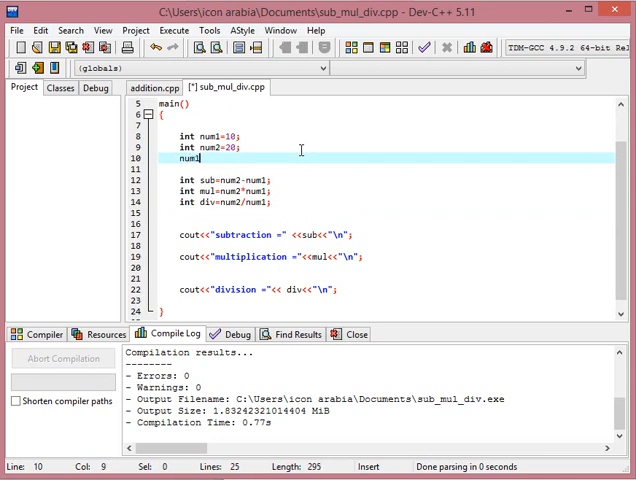
text(=num1)
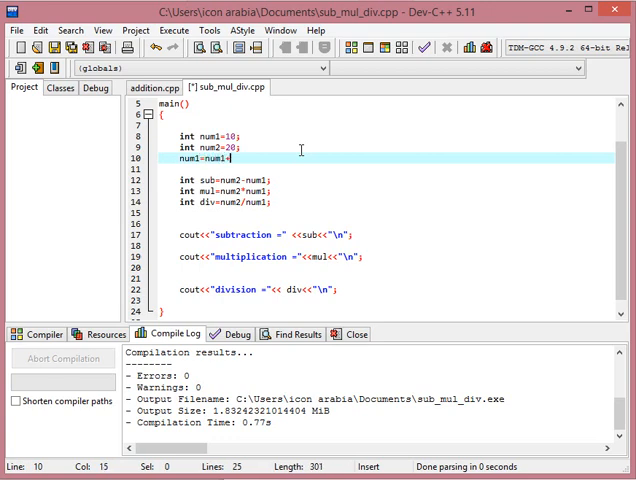
text(+num2;)
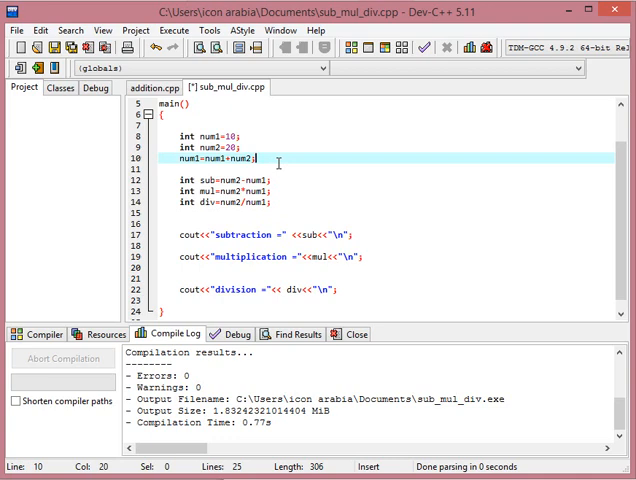
key(Backspace)
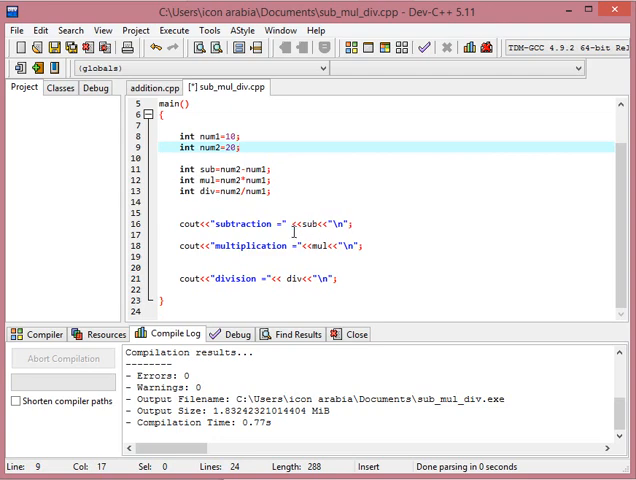
Place the cursor in the subtraction cout line
click(245, 223)
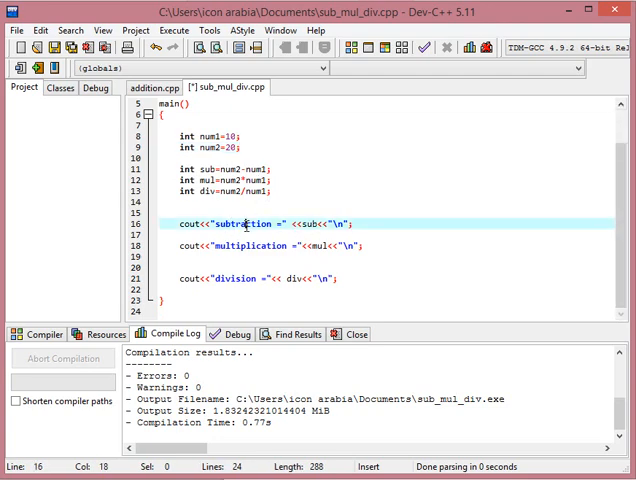
mouse_move(265, 168)
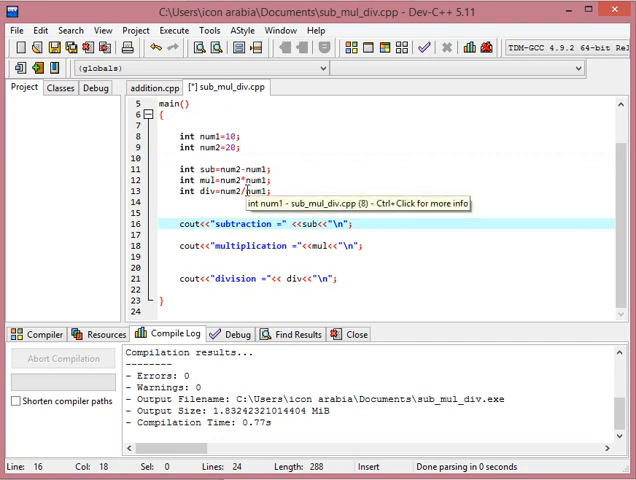
mouse_move(240, 190)
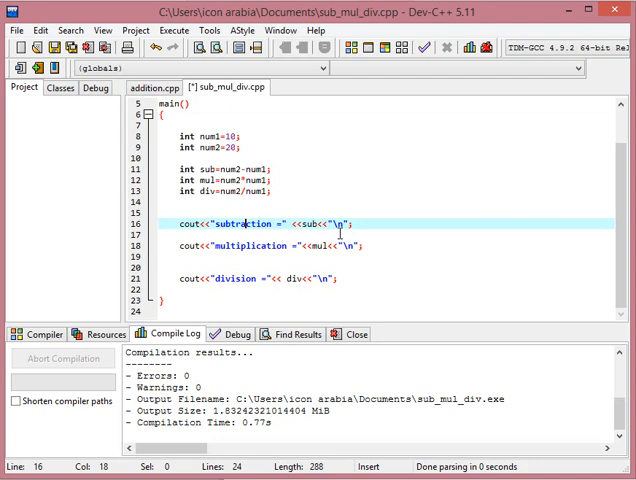
mouse_move(401, 184)
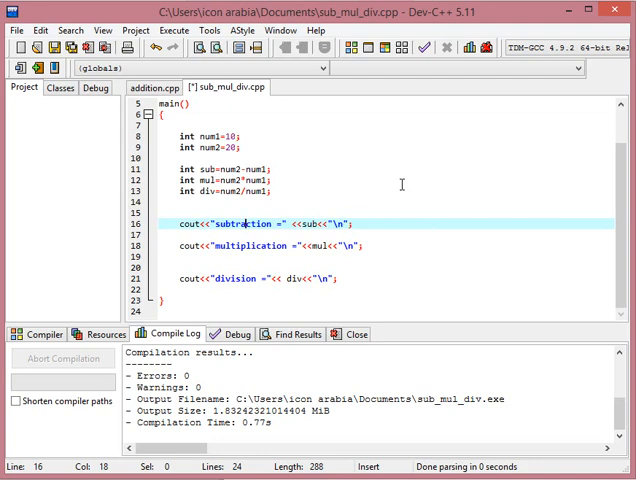
mouse_move(396, 96)
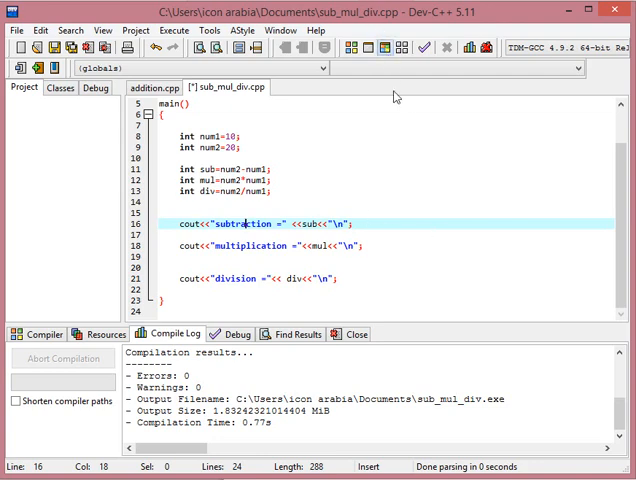
mouse_move(429, 167)
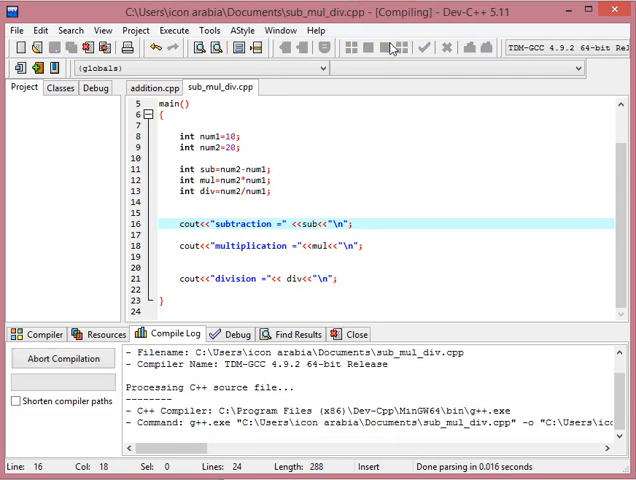
Compile and run the program, moving the console window to view results 10, 200 and 2
click(391, 47)
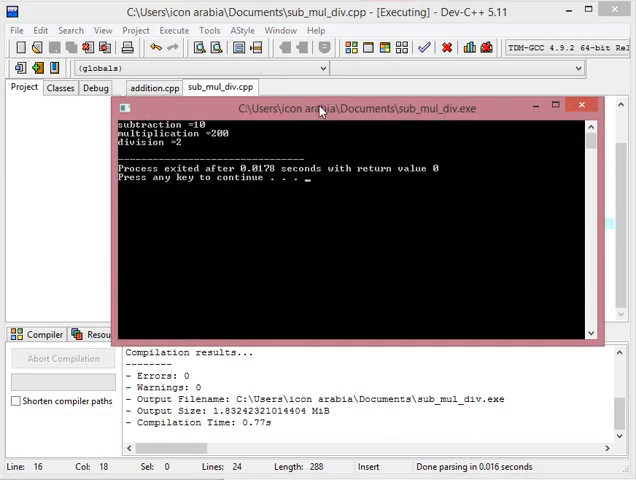
drag(350, 107, 350, 229)
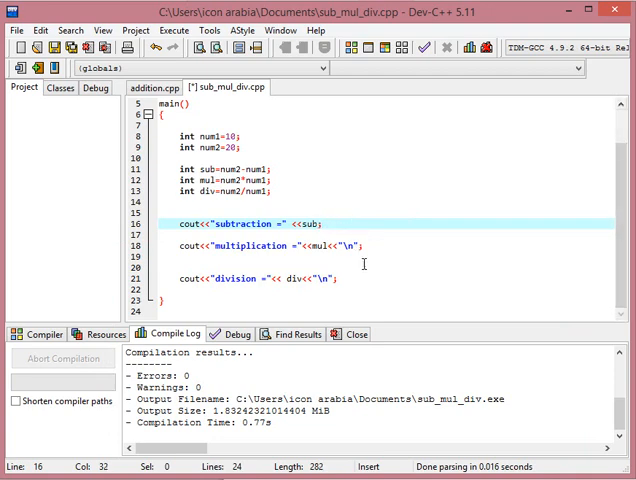
Delete <<"\n" from the multiplication and division cout lines
click(365, 245)
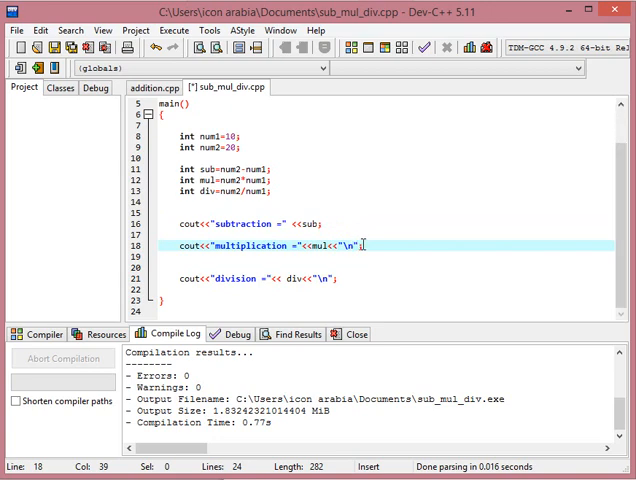
key(BackSpace)
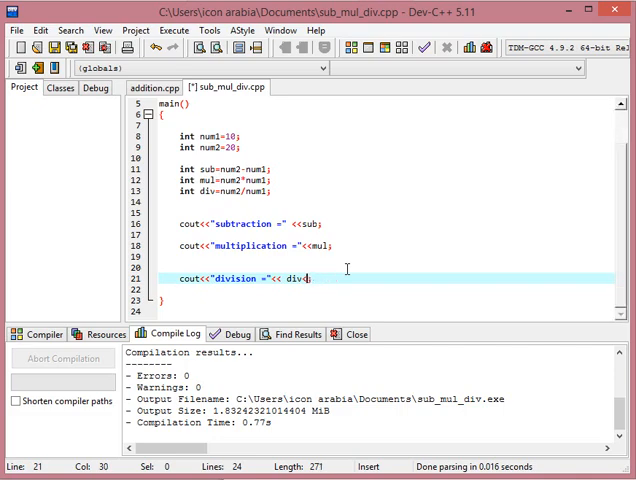
key(Backspace)
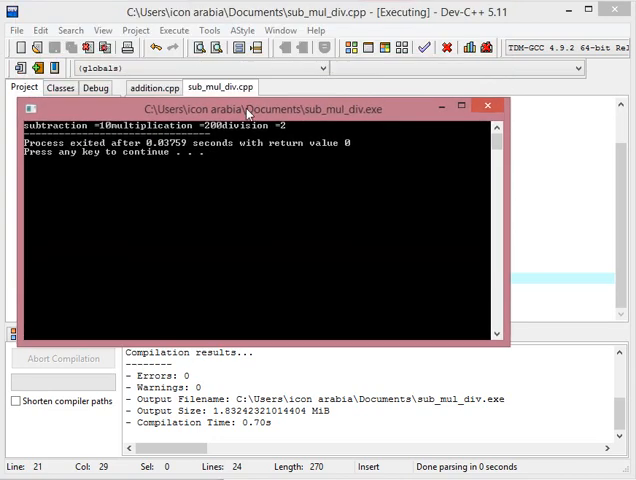
drag(250, 109, 320, 271)
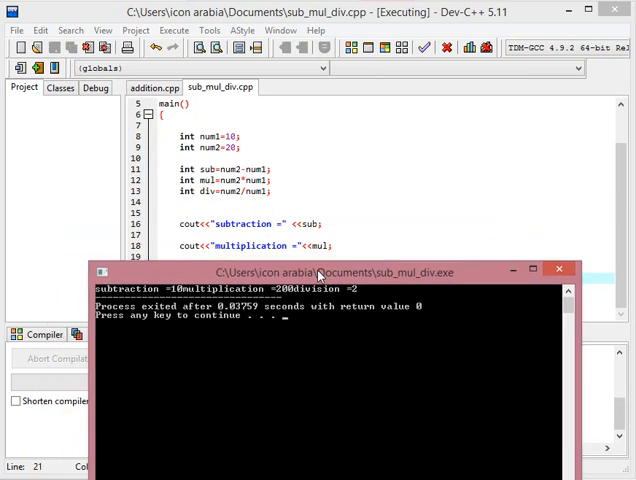
drag(320, 272, 330, 242)
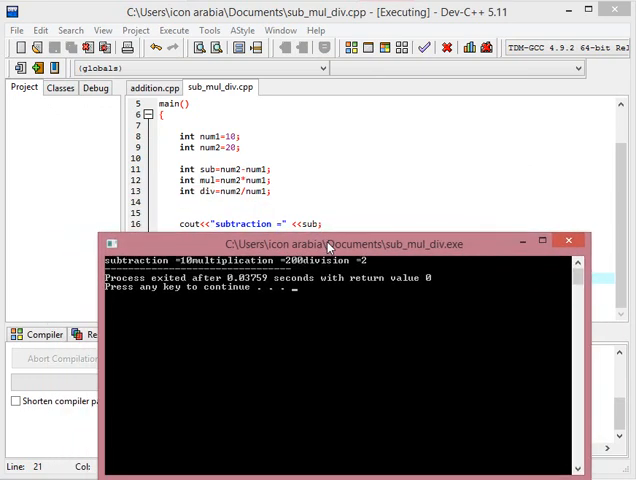
mouse_move(493, 286)
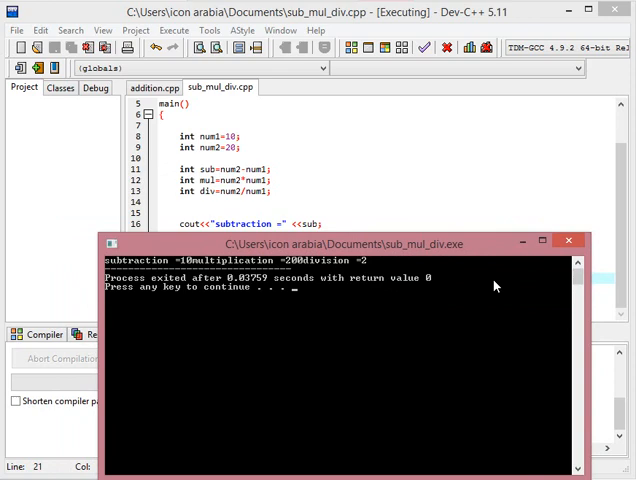
mouse_move(513, 104)
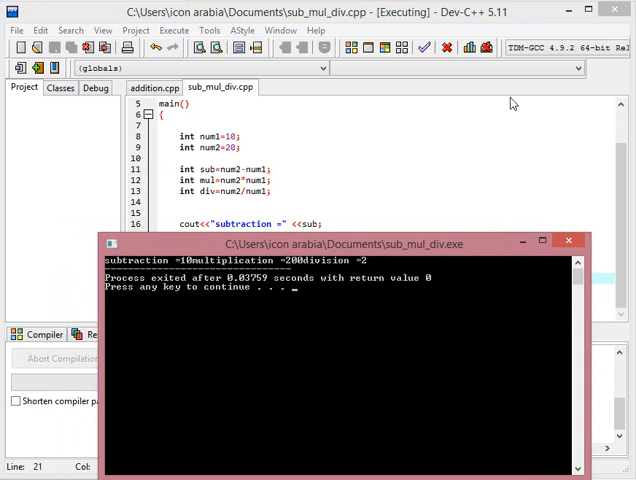